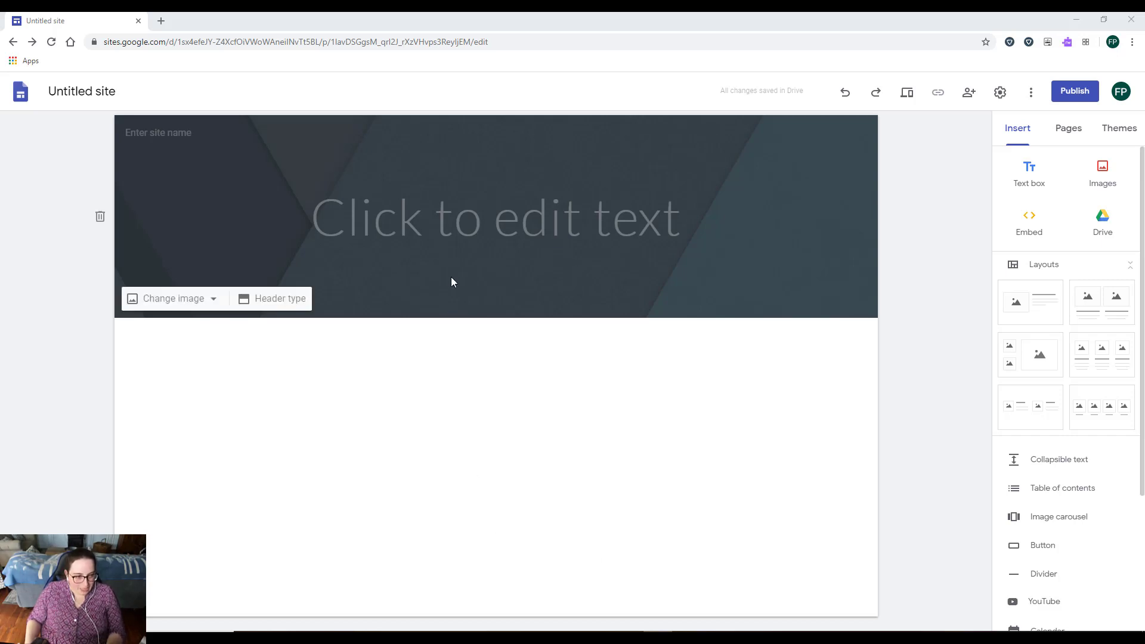
# - Type 'Pampered Pups' into the header's title placeholder
pyautogui.click(495, 216)
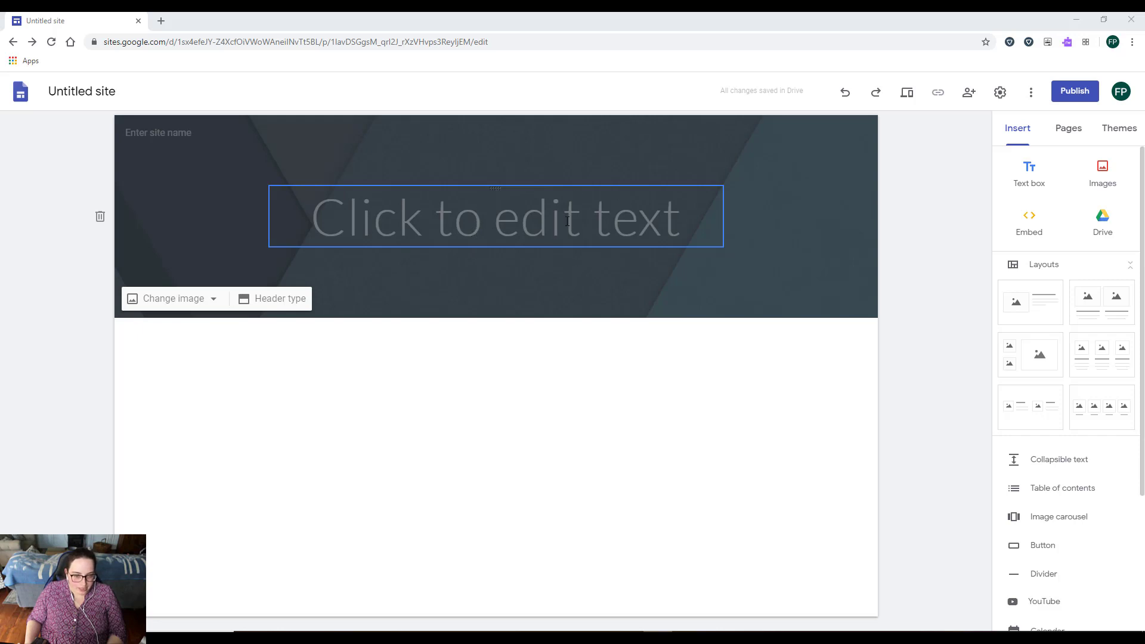
pyautogui.click(495, 216)
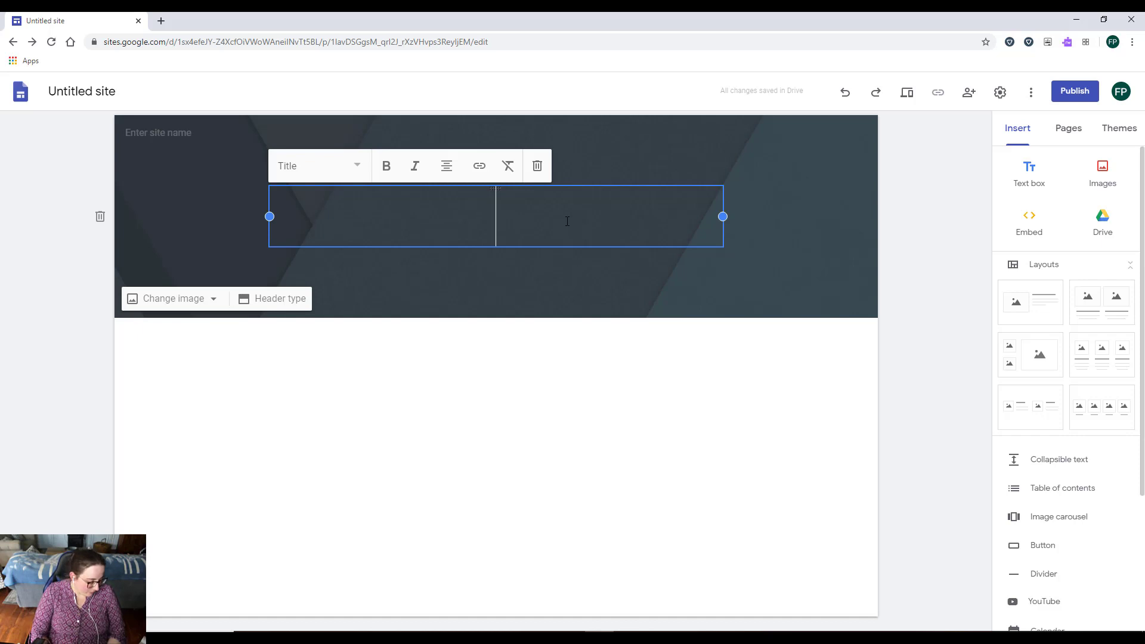
pyautogui.write('Pampered')
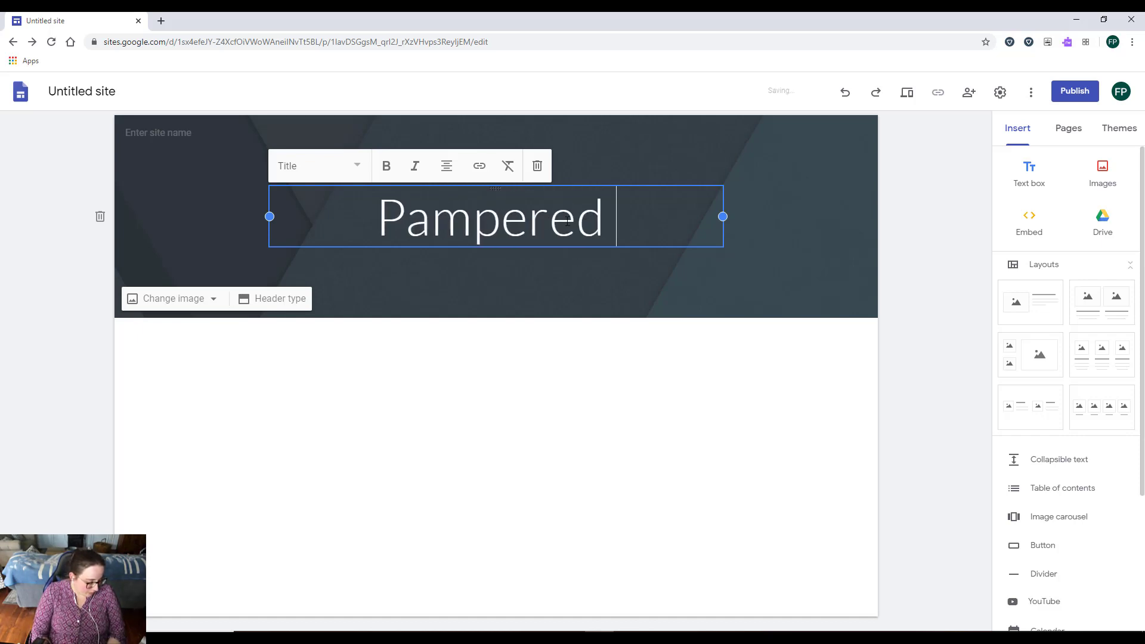
pyautogui.write('Pups')
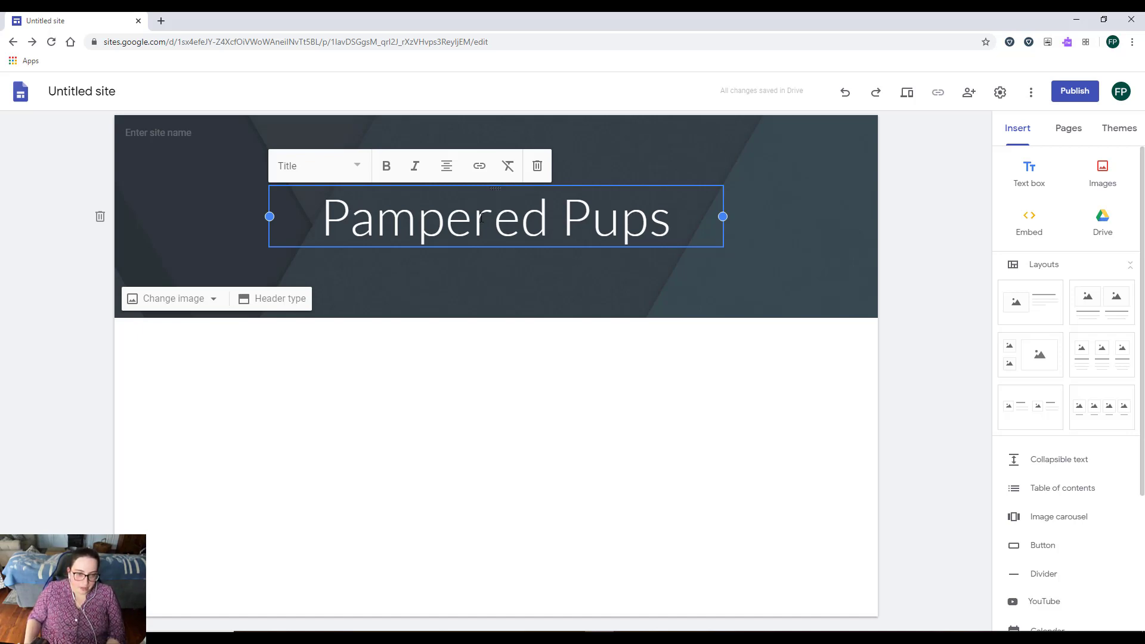
pyautogui.moveTo(508, 166)
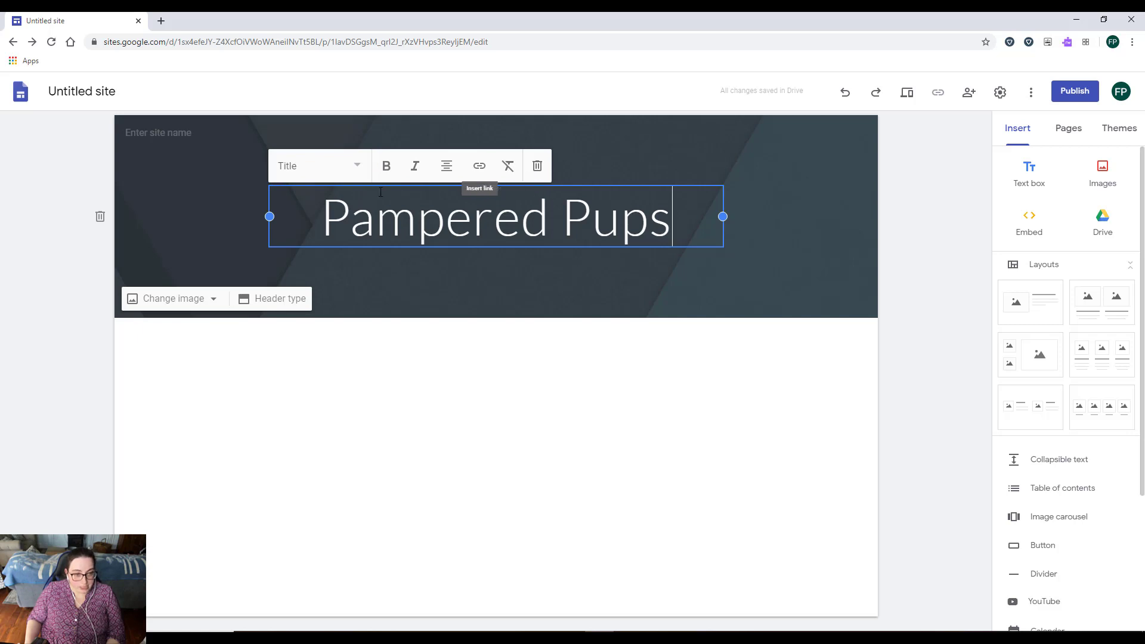
pyautogui.moveTo(358, 172)
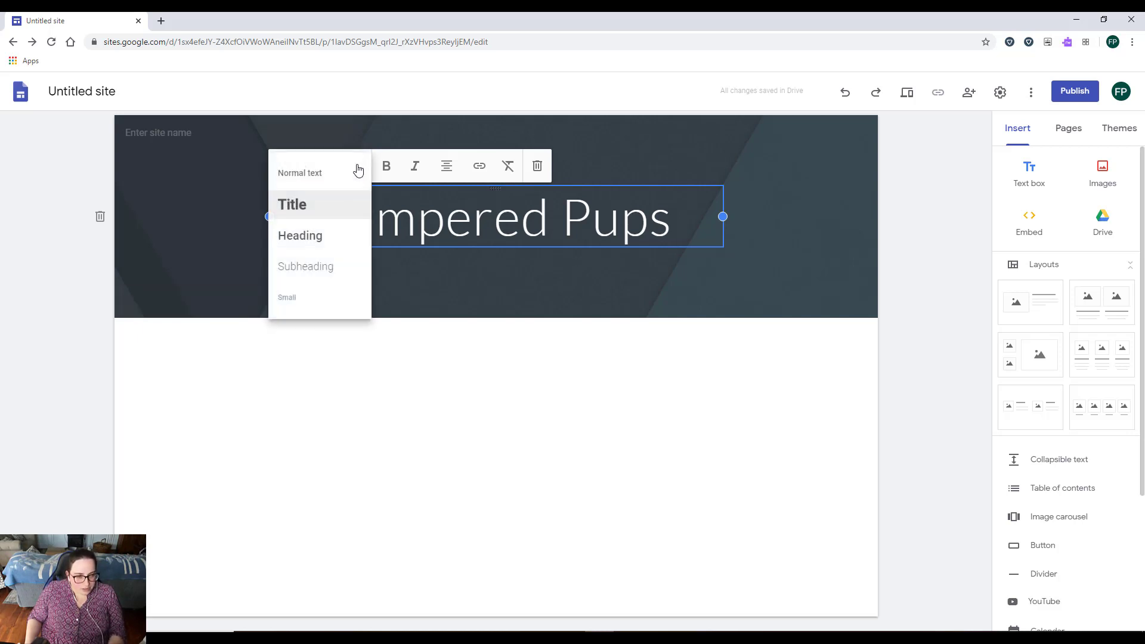
pyautogui.moveTo(299, 172)
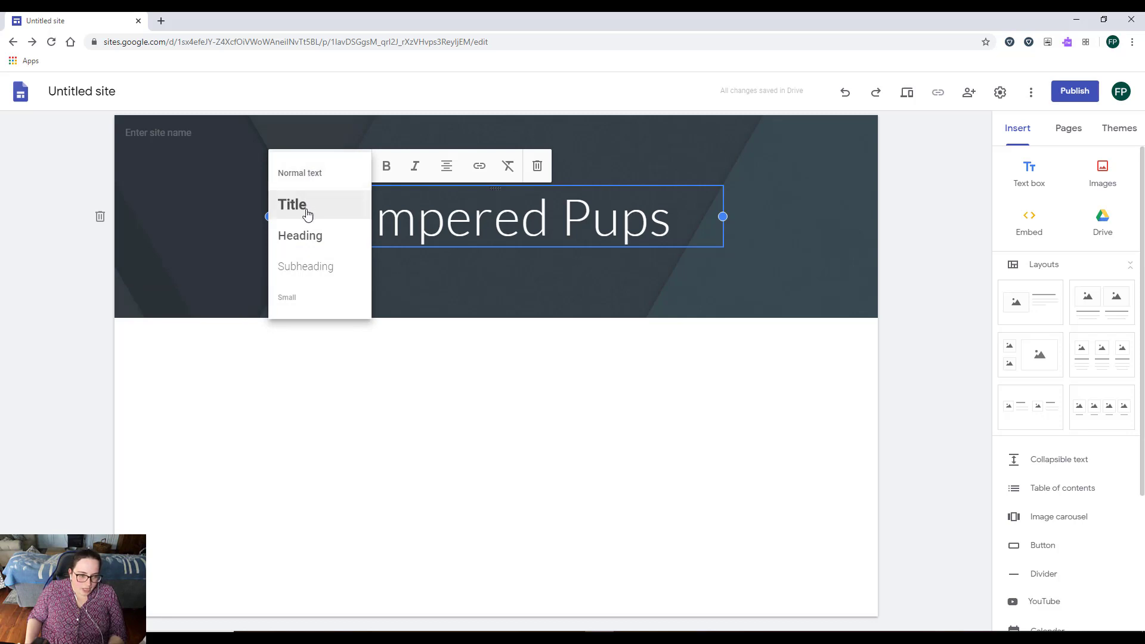
pyautogui.moveTo(314, 190)
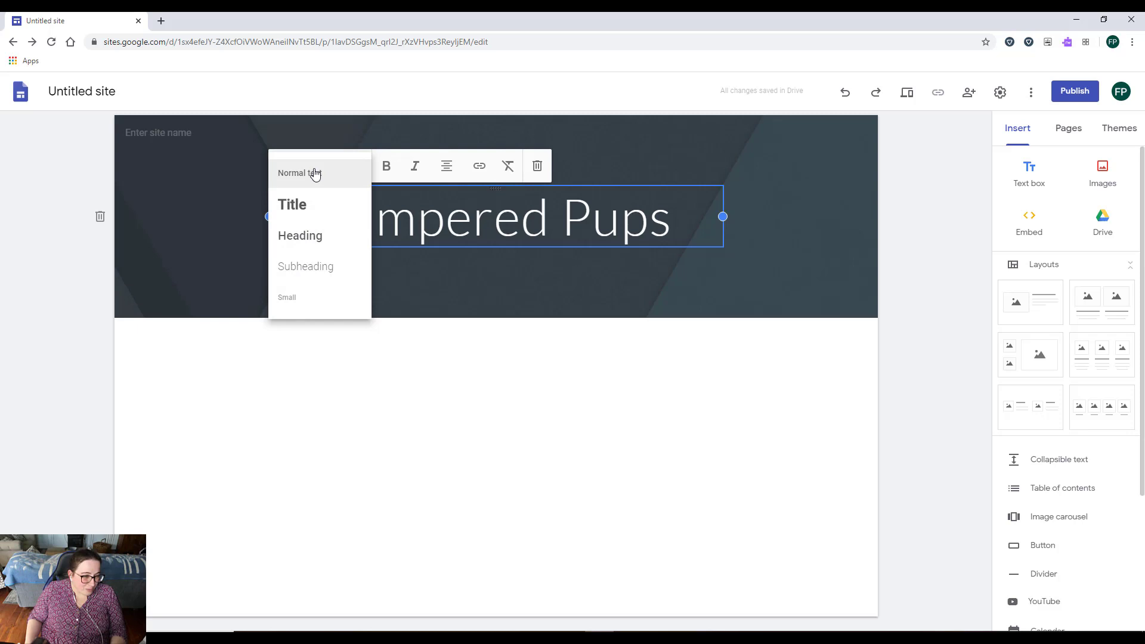
pyautogui.moveTo(292, 204)
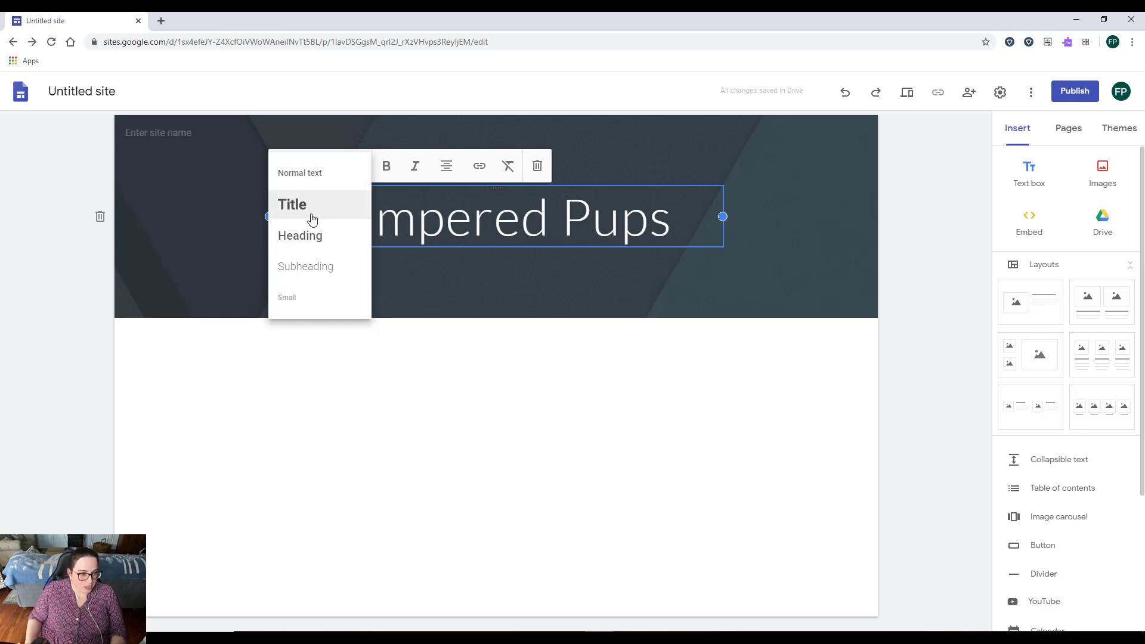
pyautogui.moveTo(309, 272)
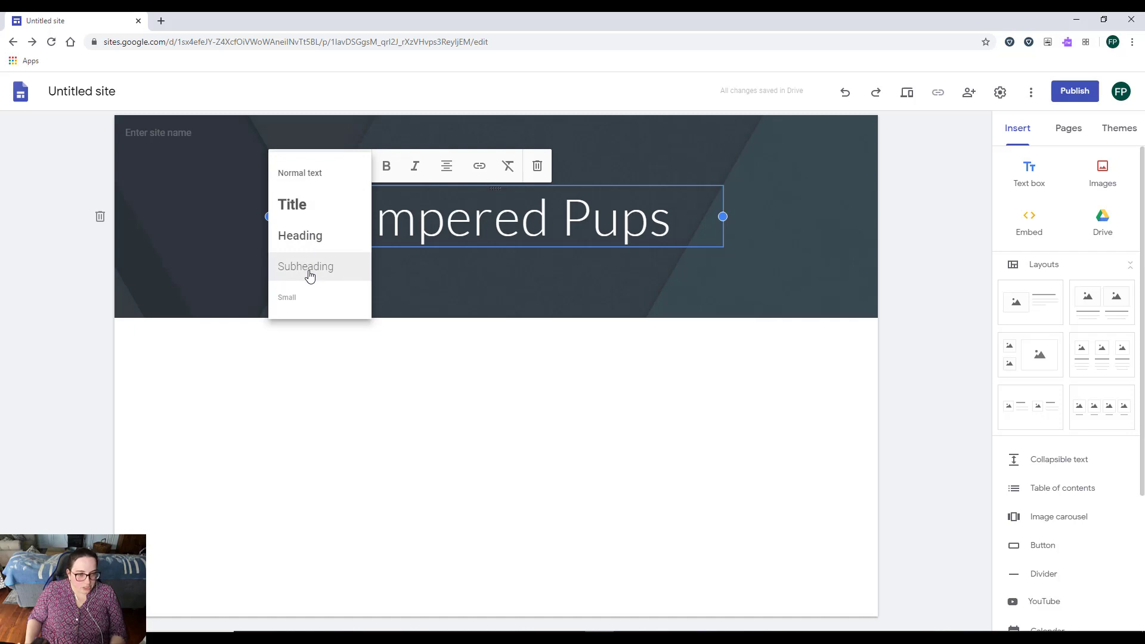
pyautogui.moveTo(316, 273)
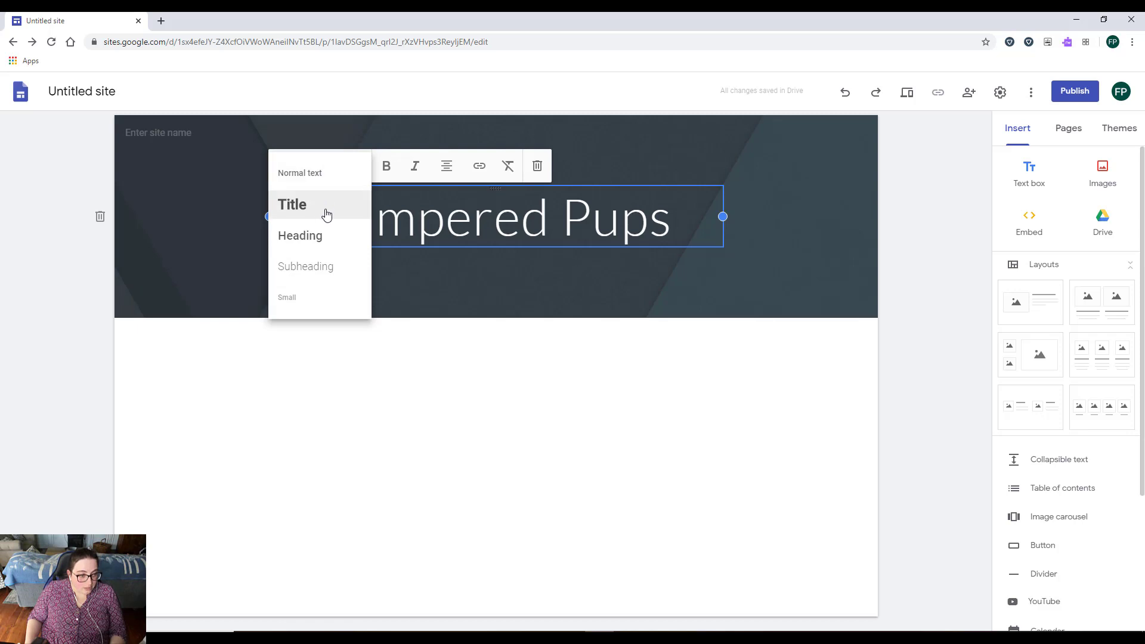
pyautogui.moveTo(319, 272)
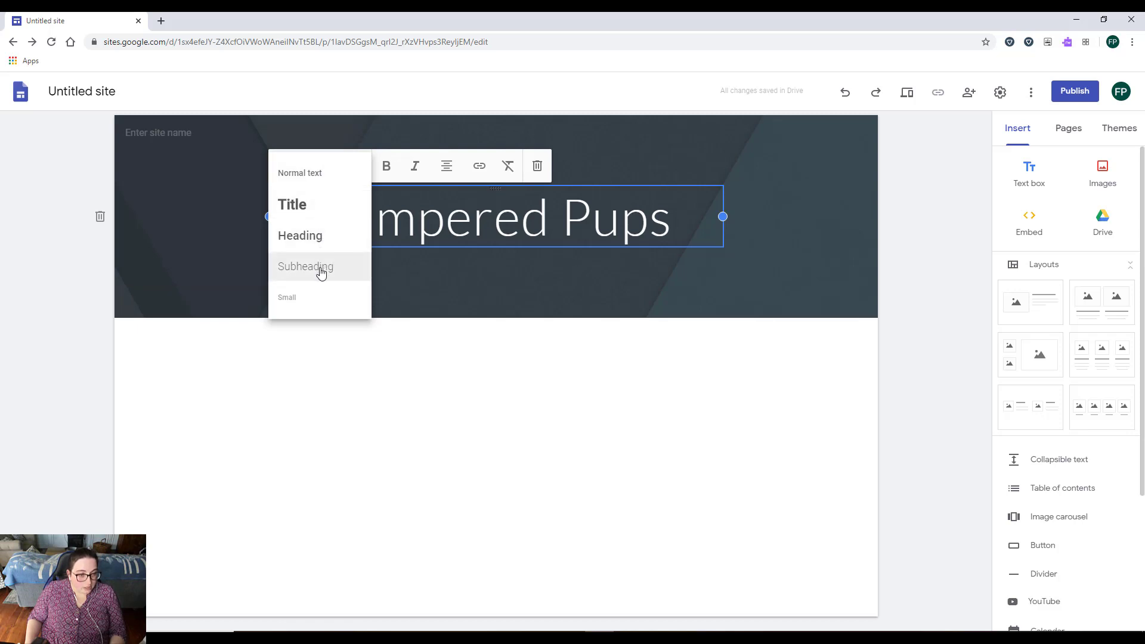
pyautogui.moveTo(318, 303)
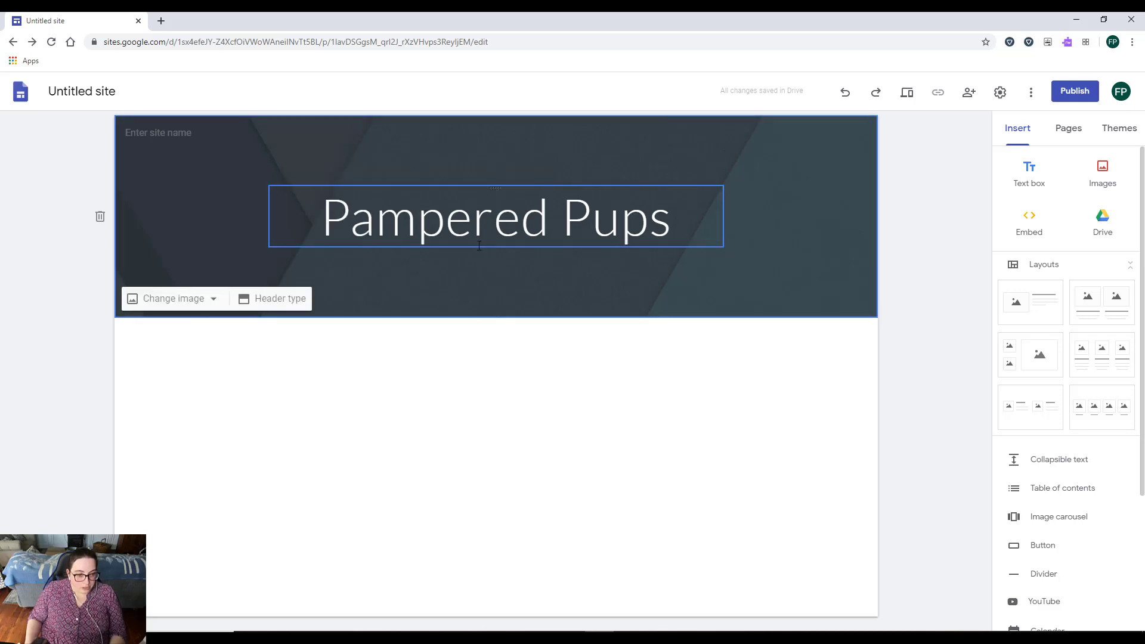
pyautogui.click(484, 293)
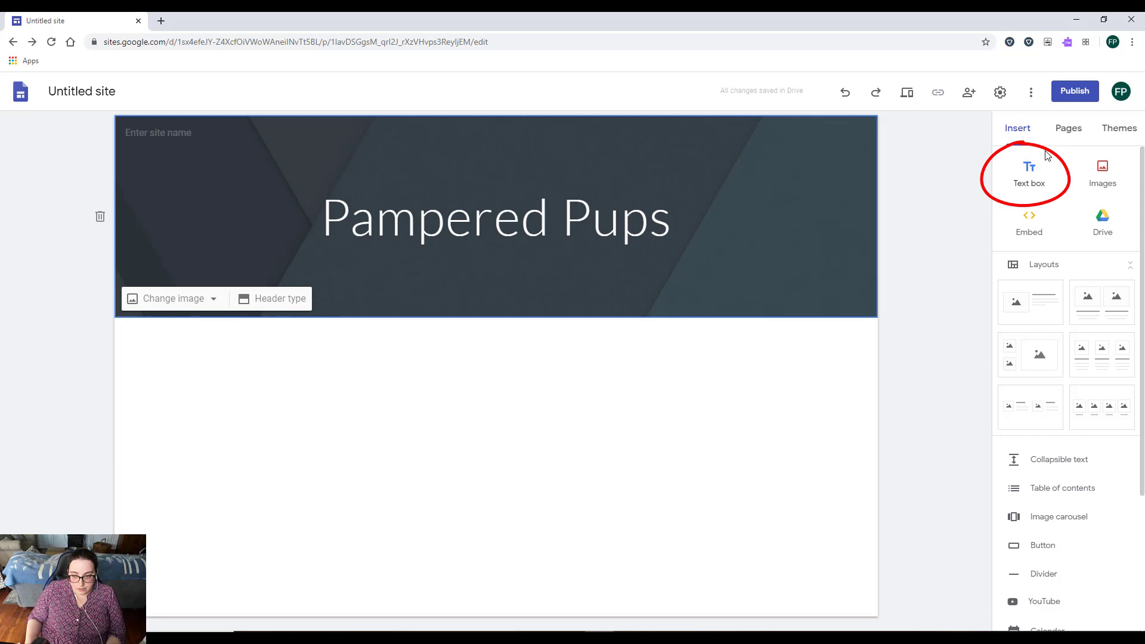
pyautogui.moveTo(1030, 136)
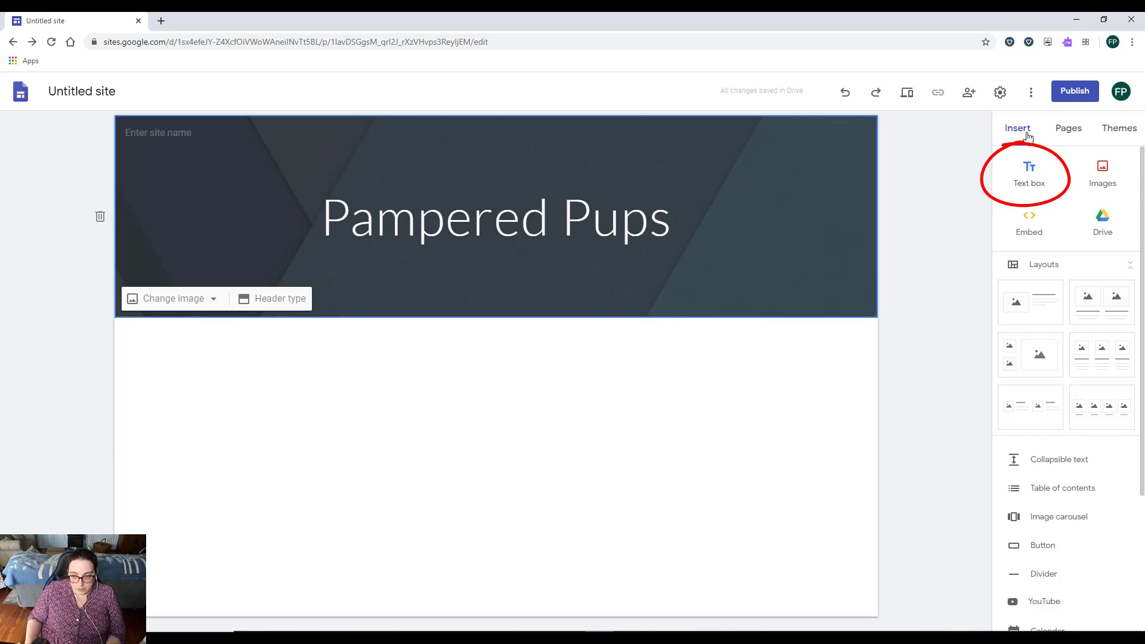
pyautogui.moveTo(469, 282)
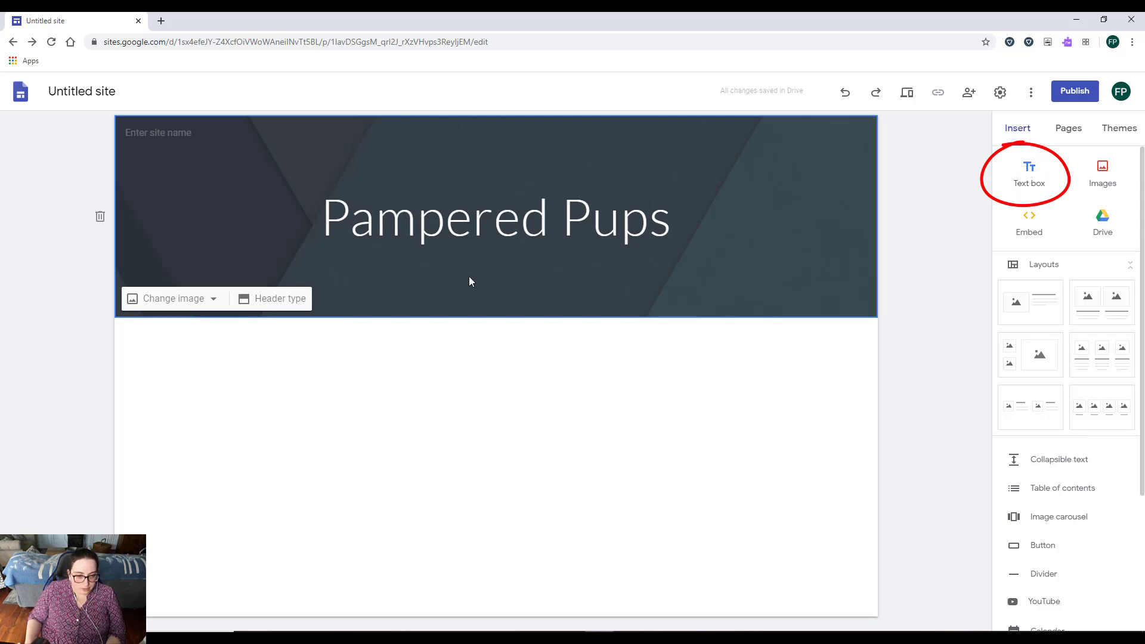
# - Open the radial insert menu in the header area below the Pampered Pups title
pyautogui.click(469, 282)
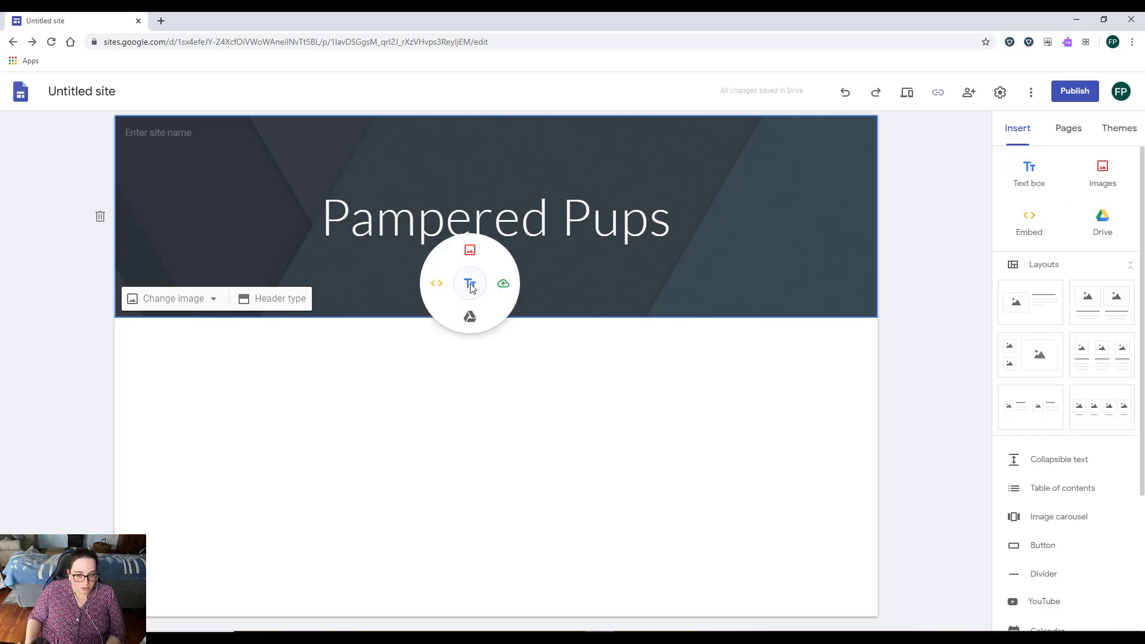
# - Insert a text box reading 'Doggie Salon & Kennel' under the title
pyautogui.click(469, 283)
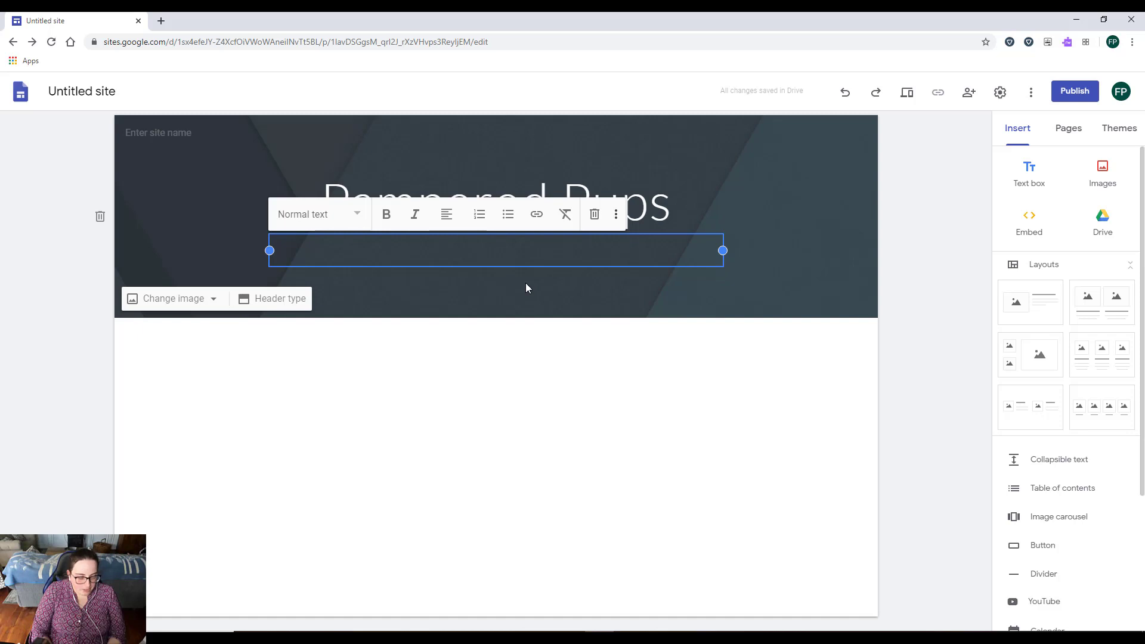
pyautogui.write('Doggie Salon &')
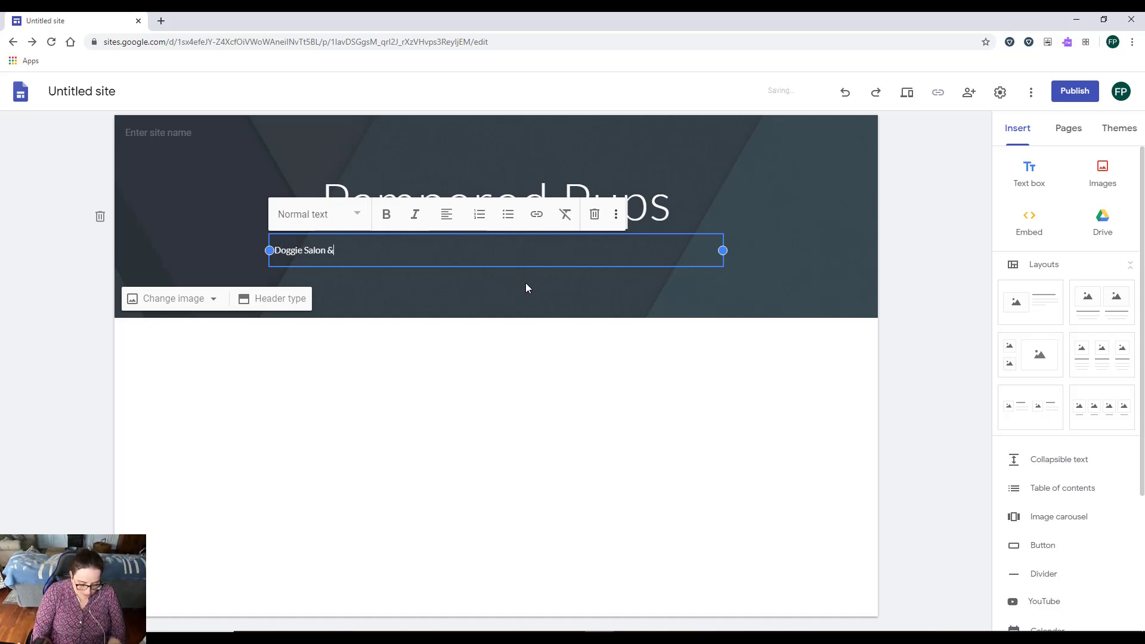
pyautogui.write('Kennel')
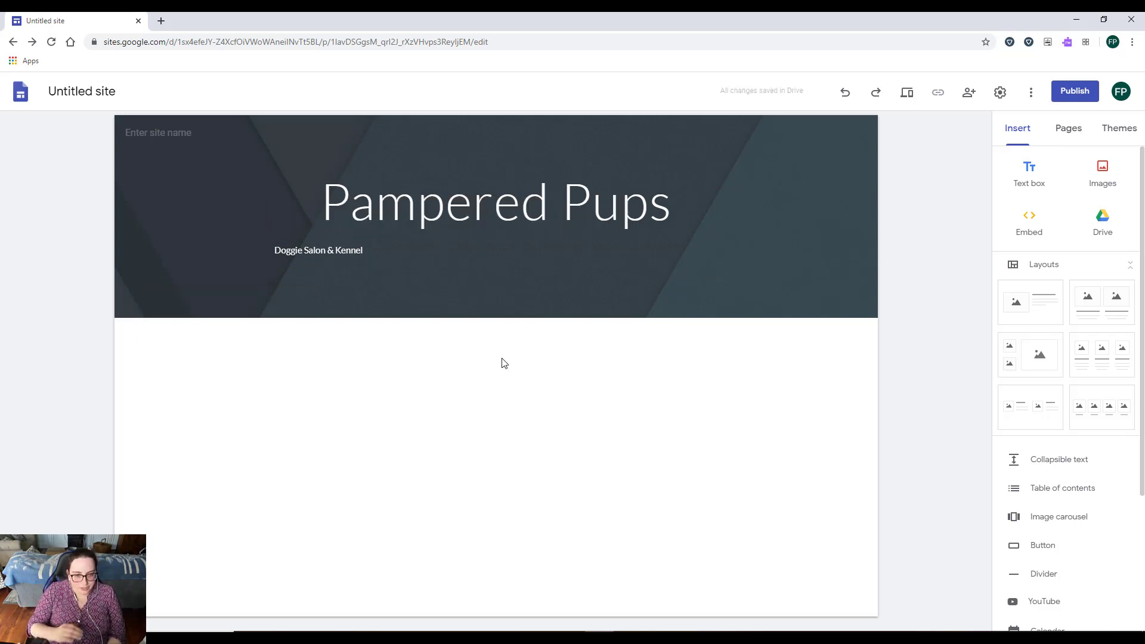
pyautogui.click(495, 202)
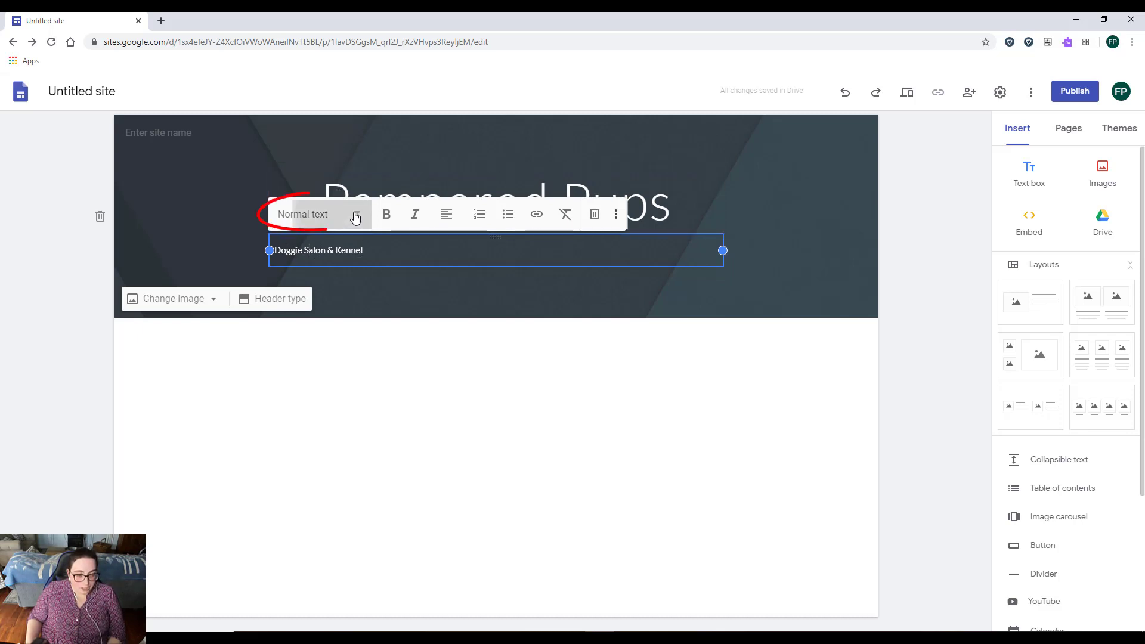
# - Set the 'Doggie Salon & Kennel' text box to Heading style with center alignment
pyautogui.click(302, 214)
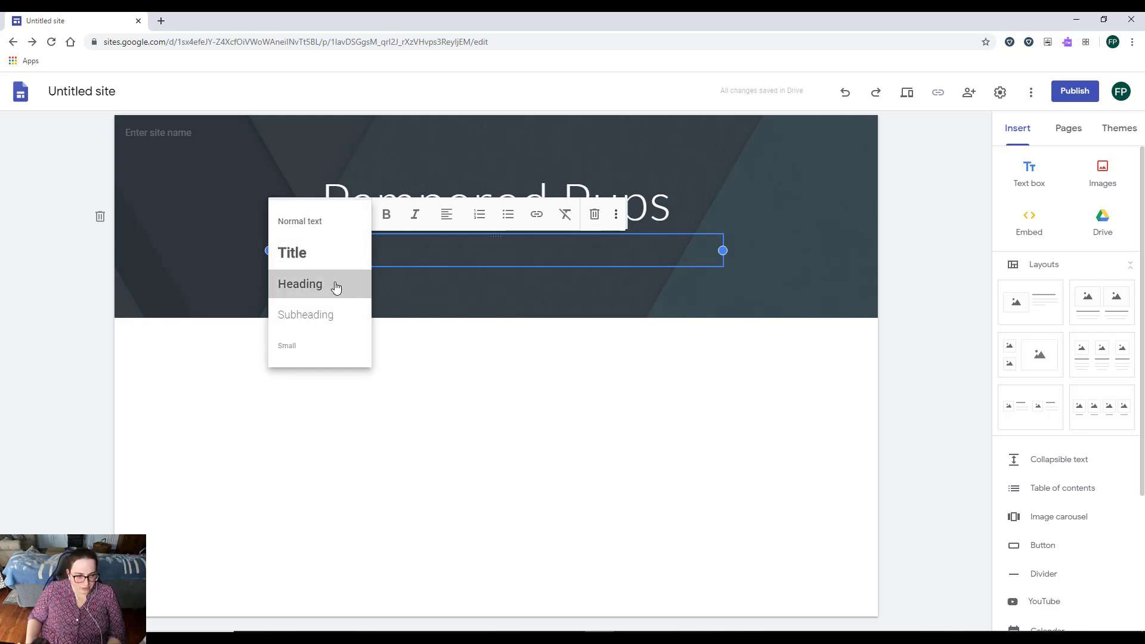
pyautogui.click(299, 284)
pyautogui.write('Doggie Salon & Kennel')
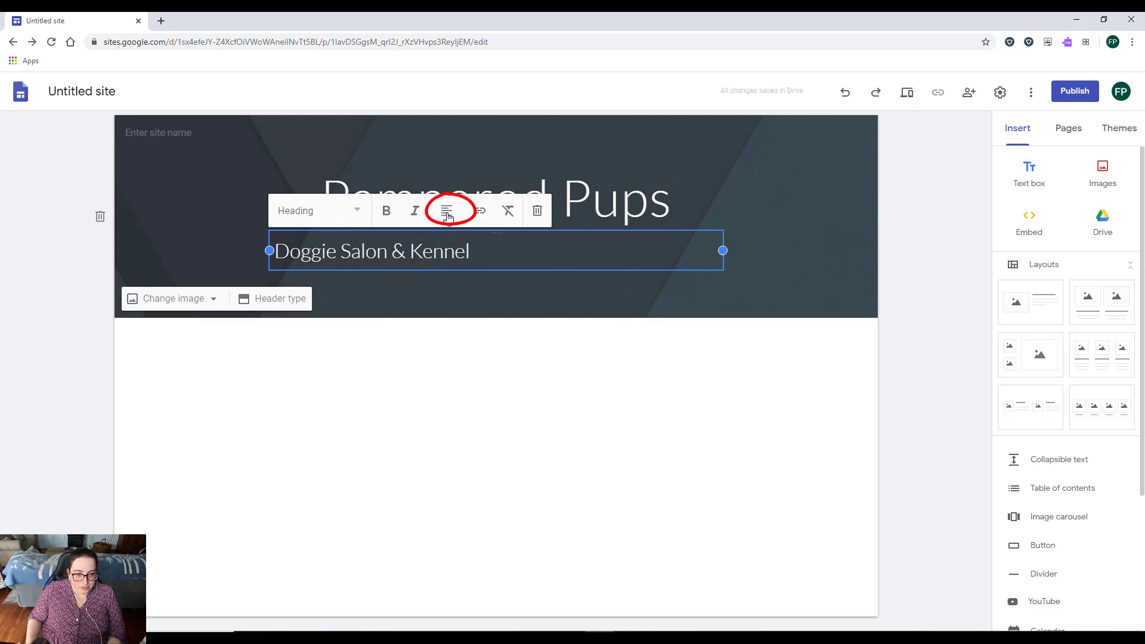
pyautogui.click(447, 211)
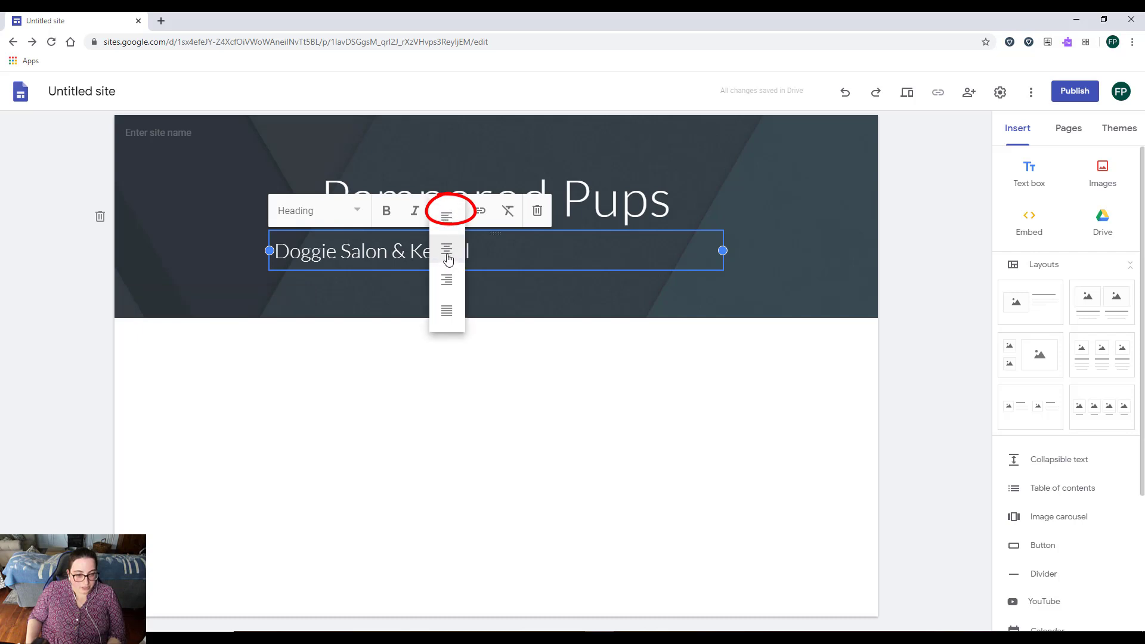
pyautogui.click(446, 280)
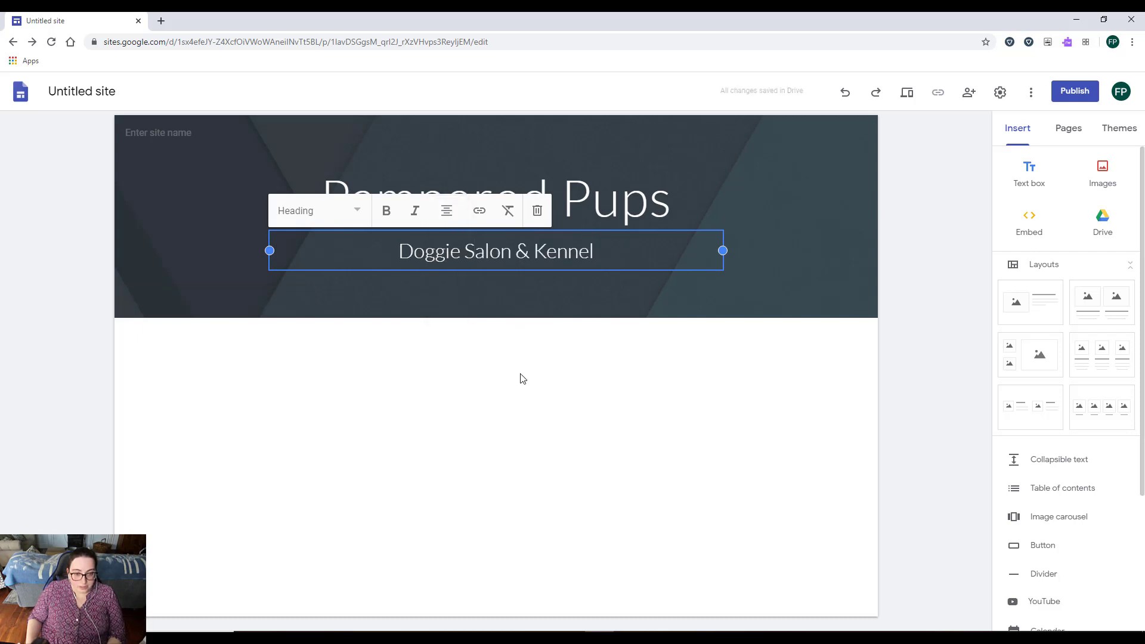
pyautogui.click(523, 378)
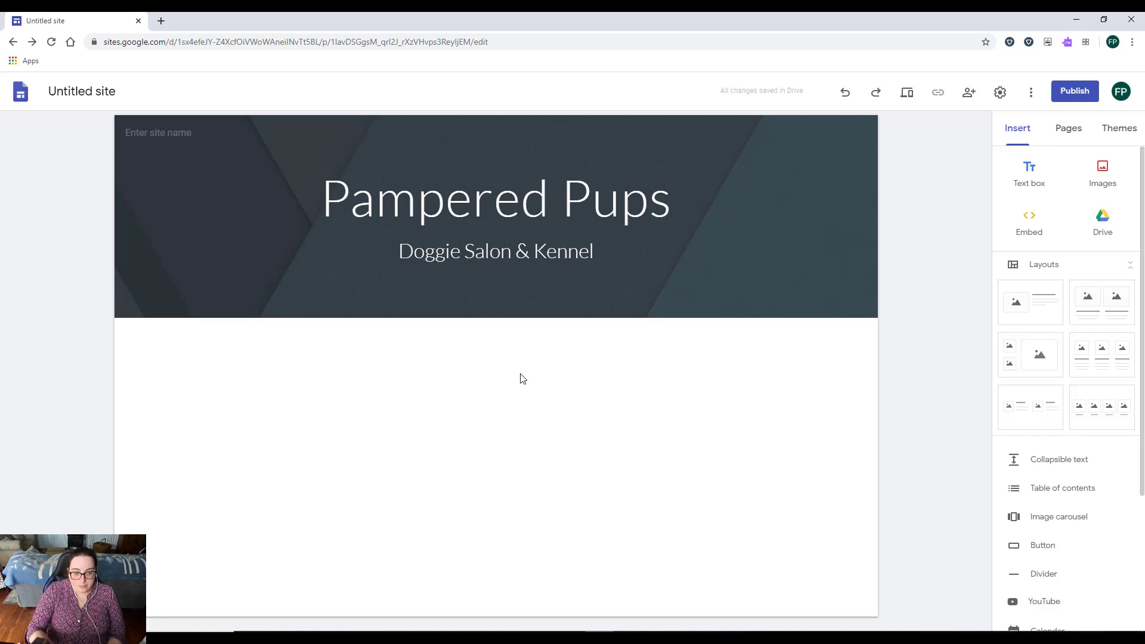